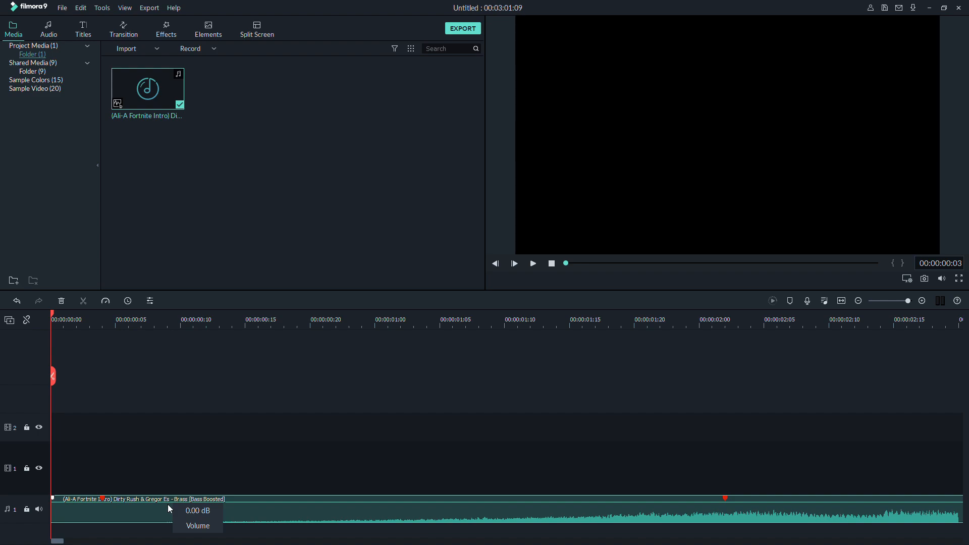
Step: Raise every band in the custom equalizer to 18 dB and confirm the boost
click(532, 263)
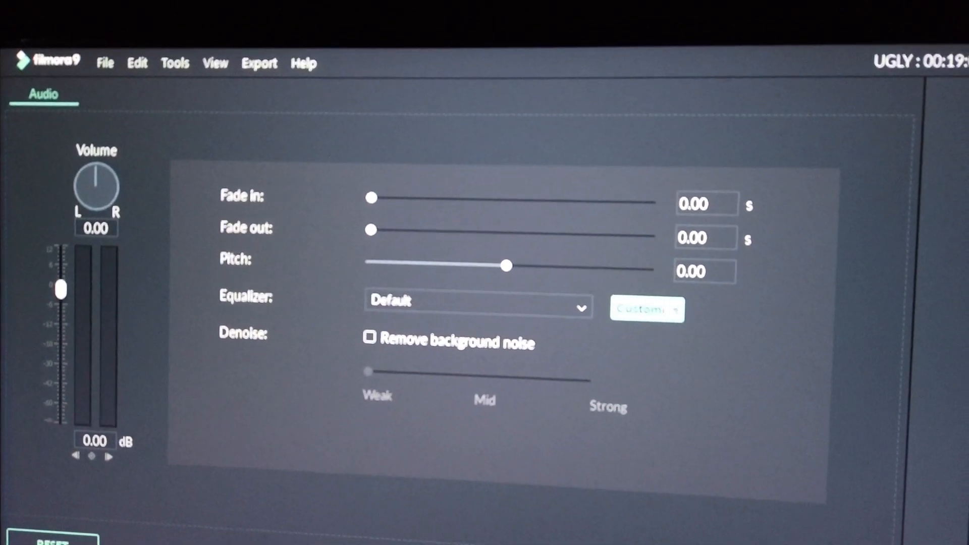
click(646, 309)
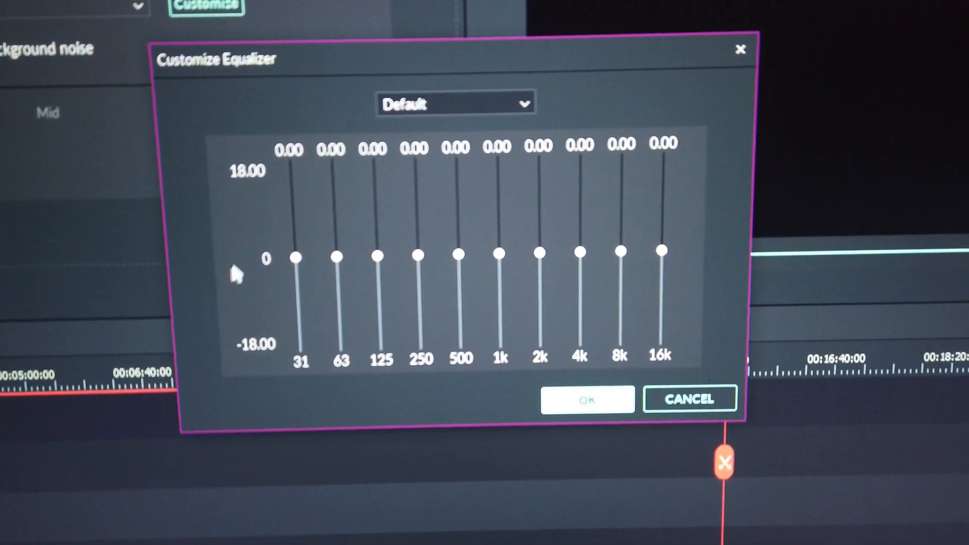
drag(296, 255, 291, 176)
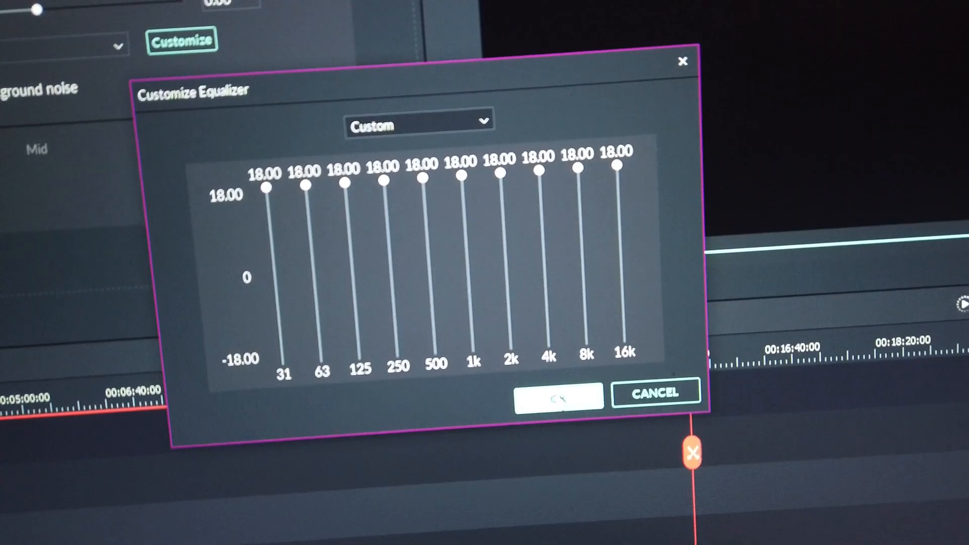
click(555, 395)
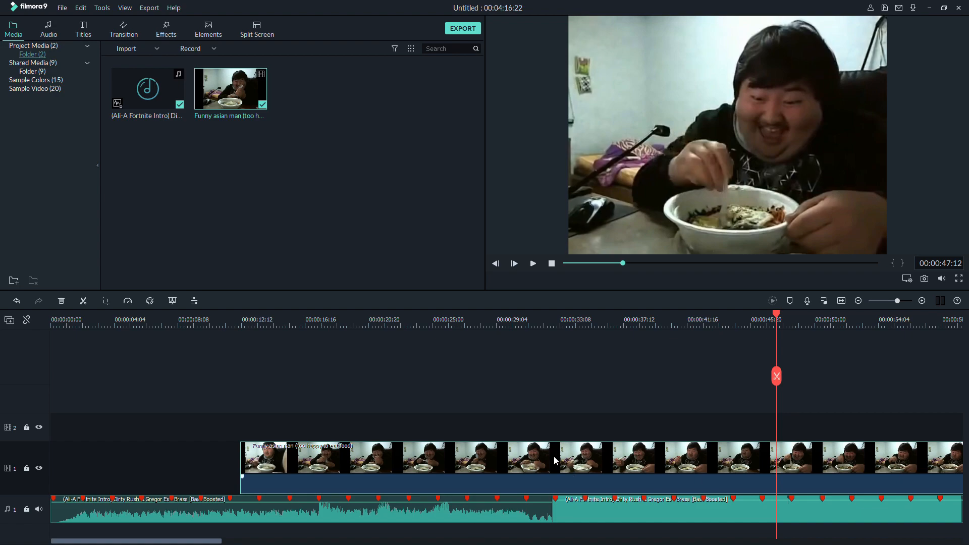
mouse_move(545, 476)
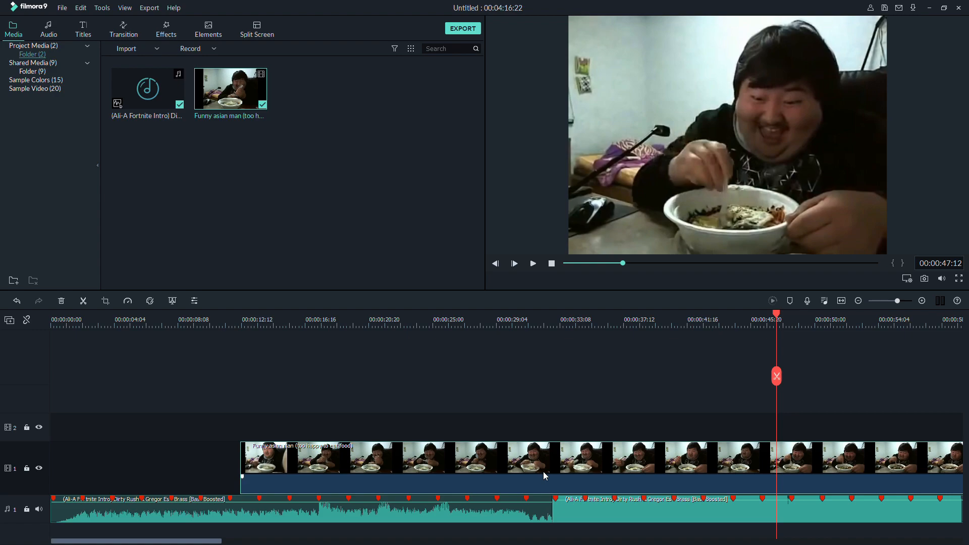
Step: Bring up the video editing panel for the clip portion after the drop
double_click(396, 457)
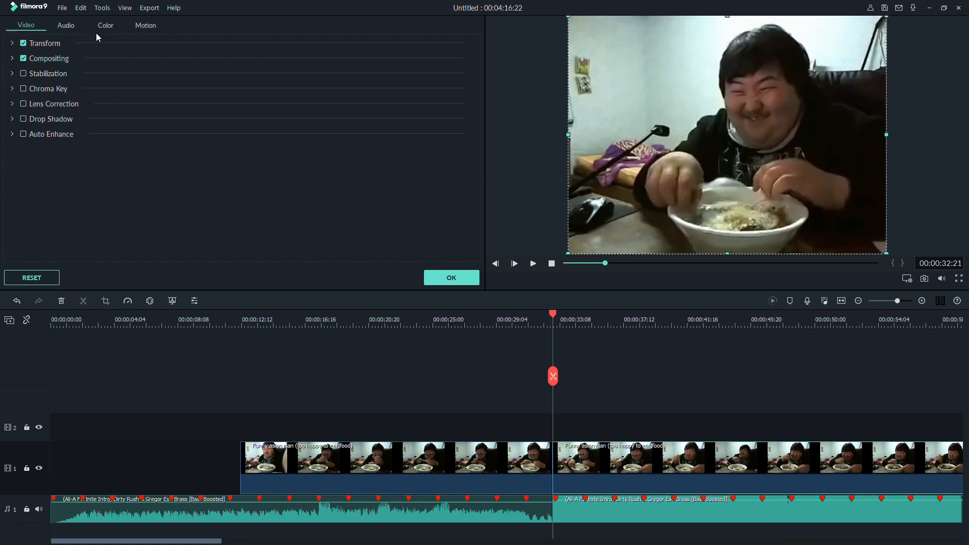
Step: Set the post-drop clip's colour Temperature to 100 and Tint to about 75 for a red cast
click(105, 25)
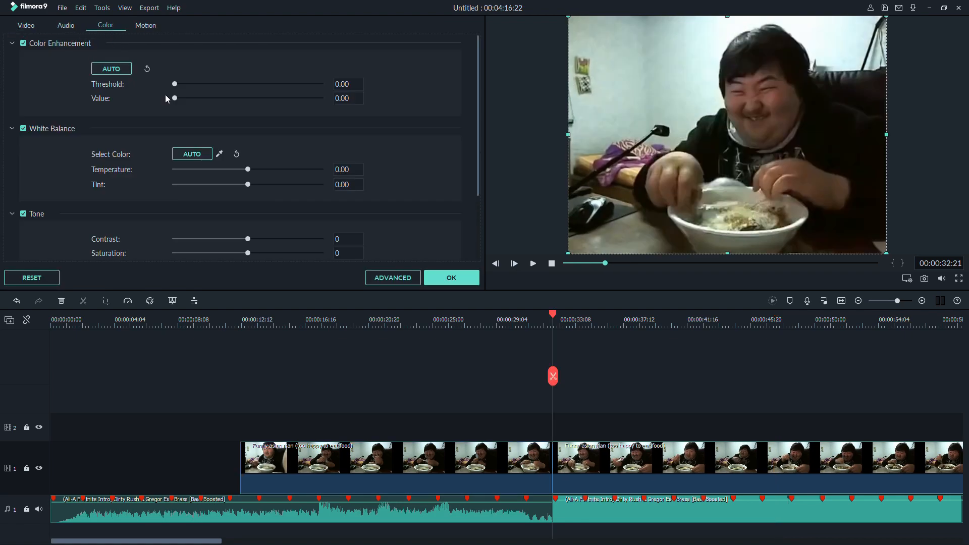
mouse_move(248, 172)
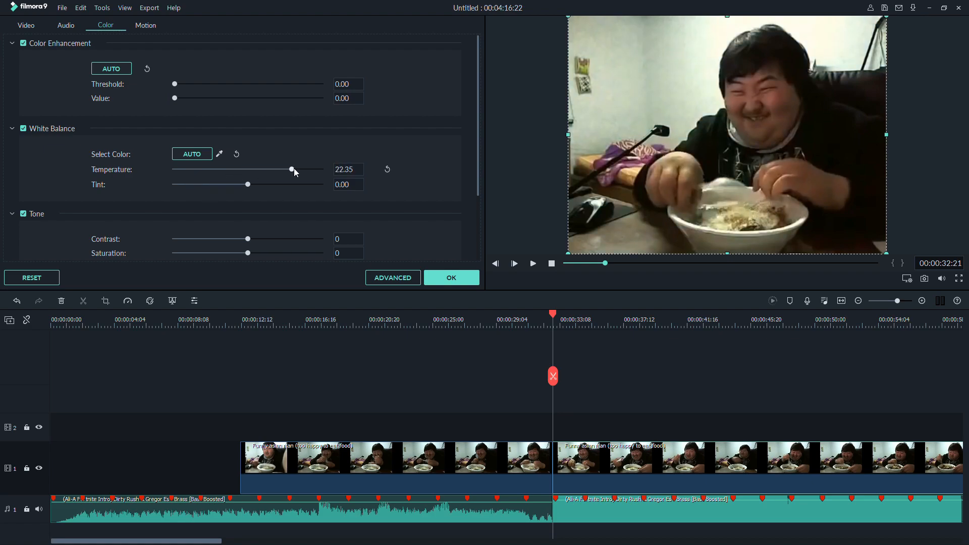
drag(292, 168, 322, 169)
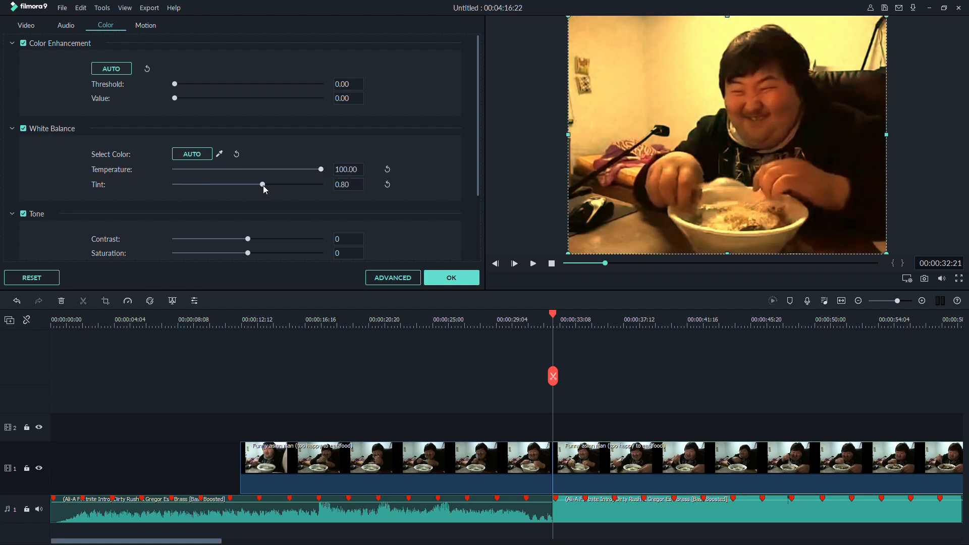
drag(263, 185, 315, 185)
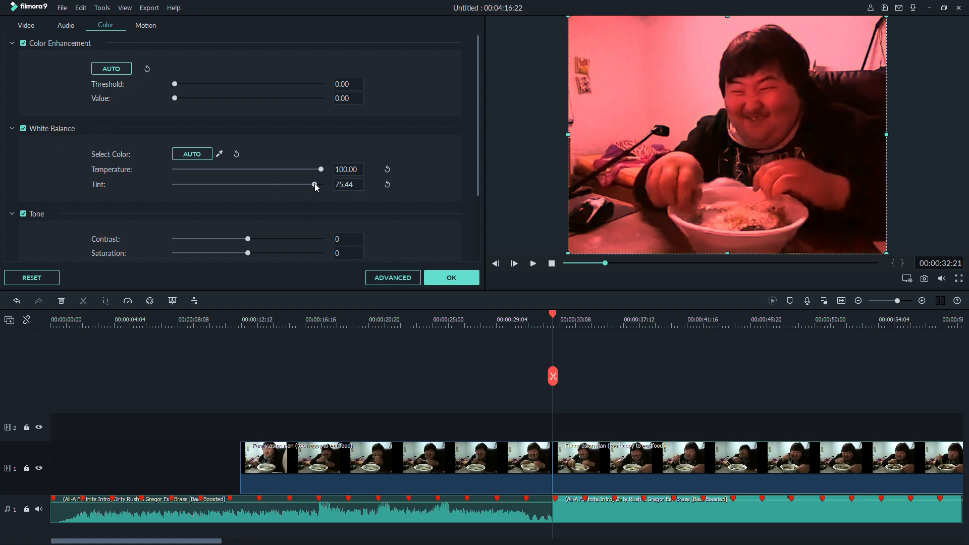
drag(314, 185, 316, 185)
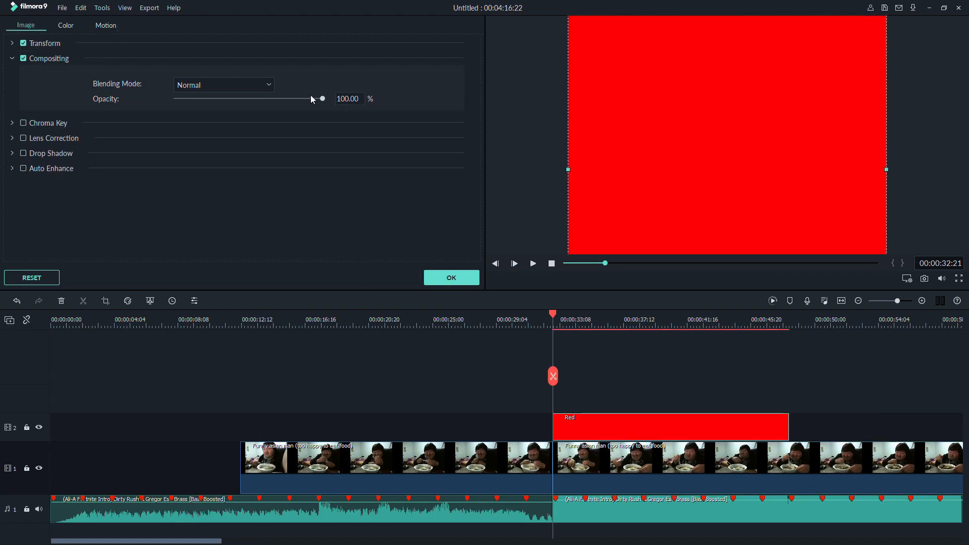
Step: Lower the red overlay's compositing opacity to about 46% so the video shows through
drag(321, 99, 243, 99)
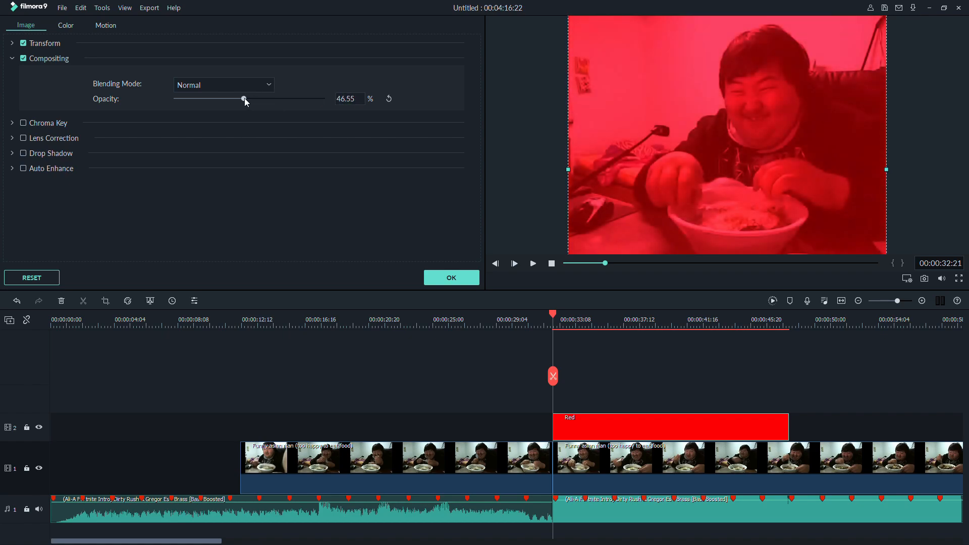